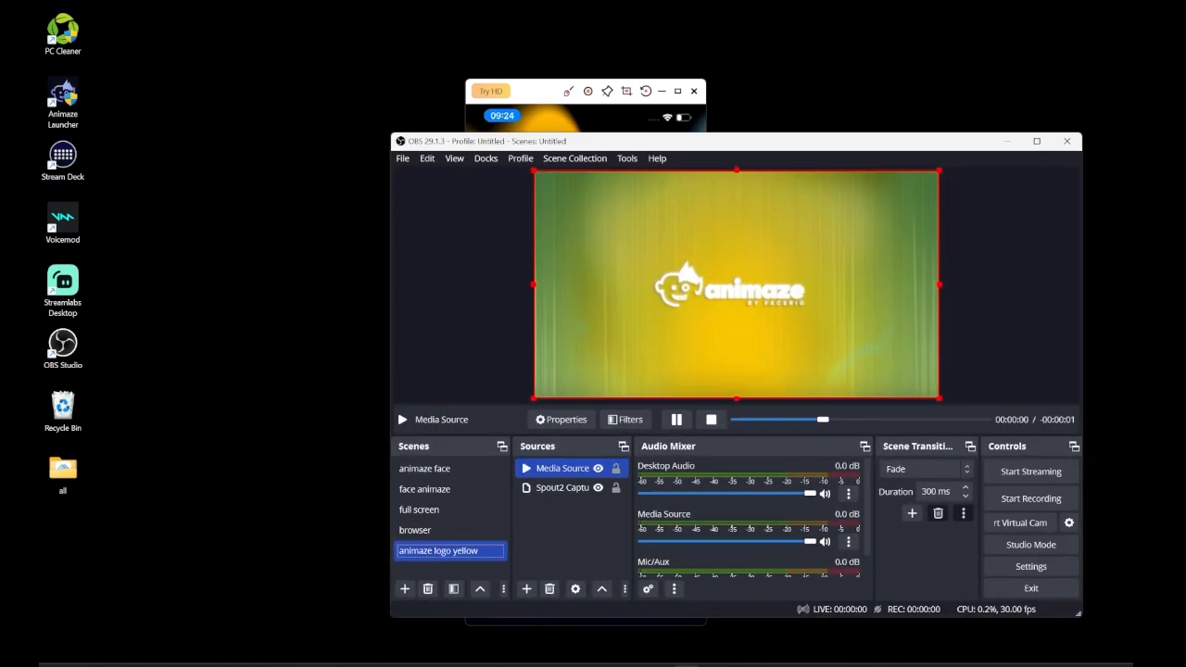
# Step: Create scenes 'phone prop 1' and 'phone prop 2' and add a Window Capture source
pyautogui.click(404, 589)
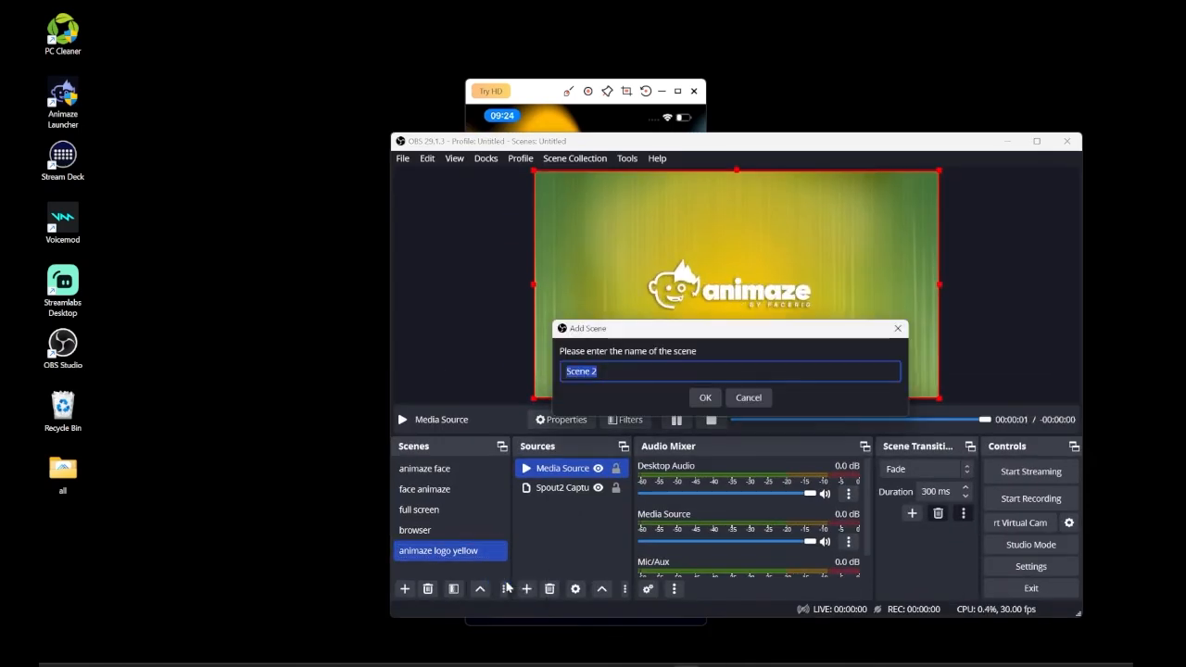
pyautogui.write('phone prop 1')
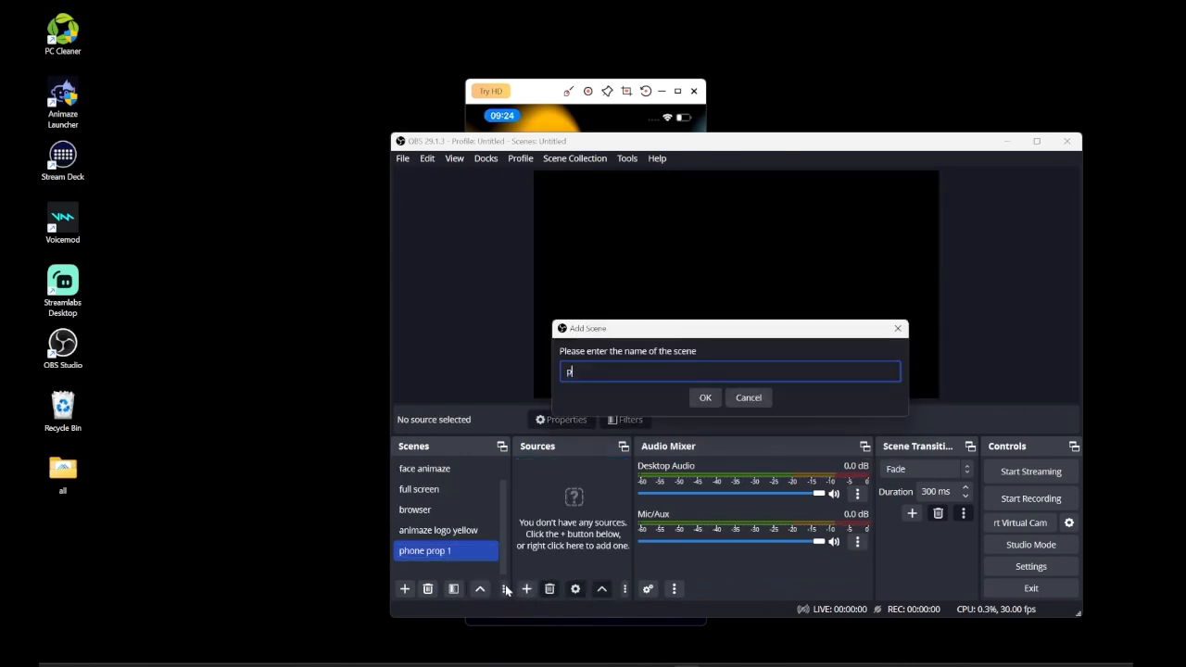
pyautogui.click(704, 397)
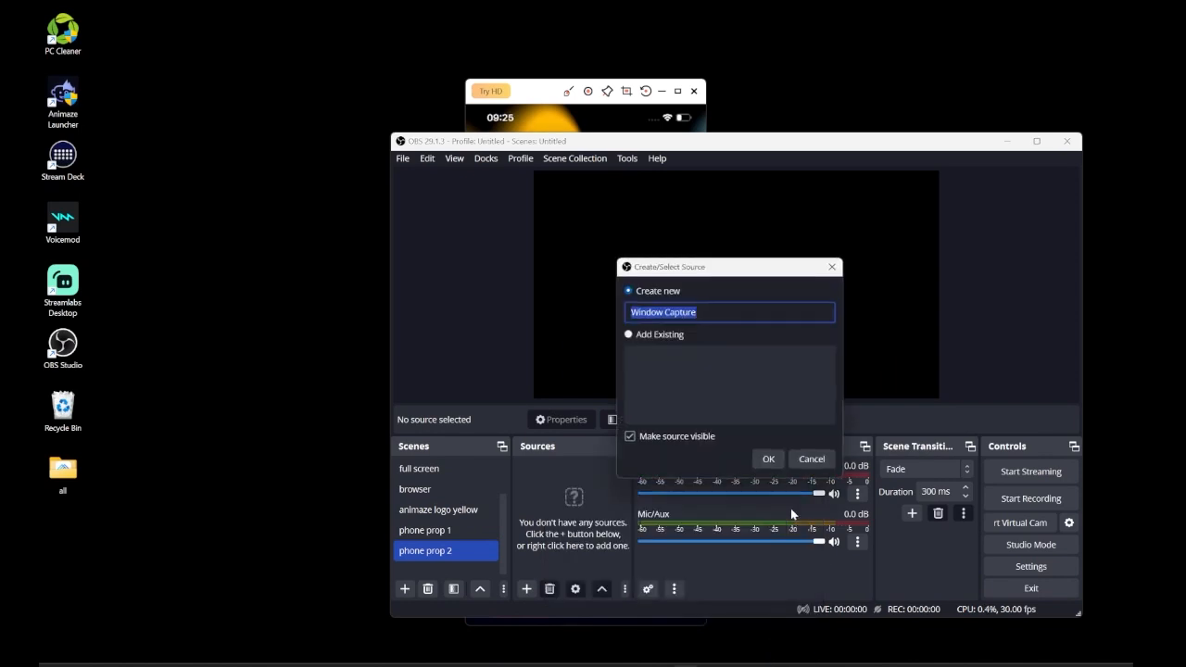
pyautogui.click(767, 459)
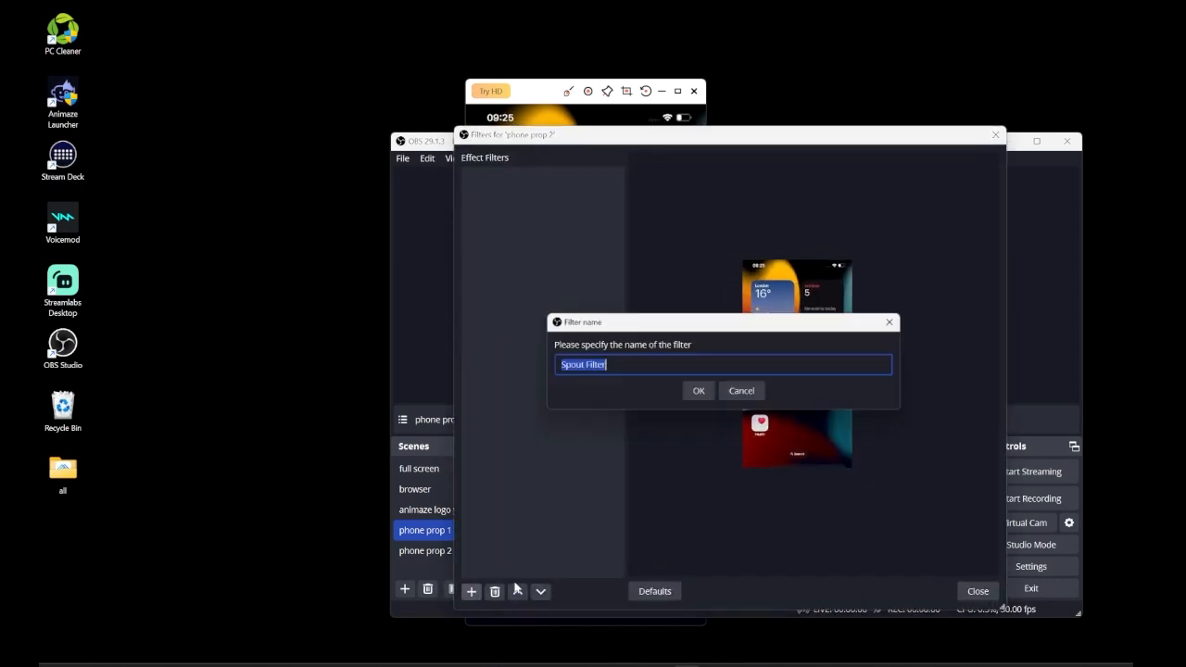
# Step: Name the Spout Filter 'phone filter' and close the filters window
pyautogui.click(699, 390)
pyautogui.write('phone filter')
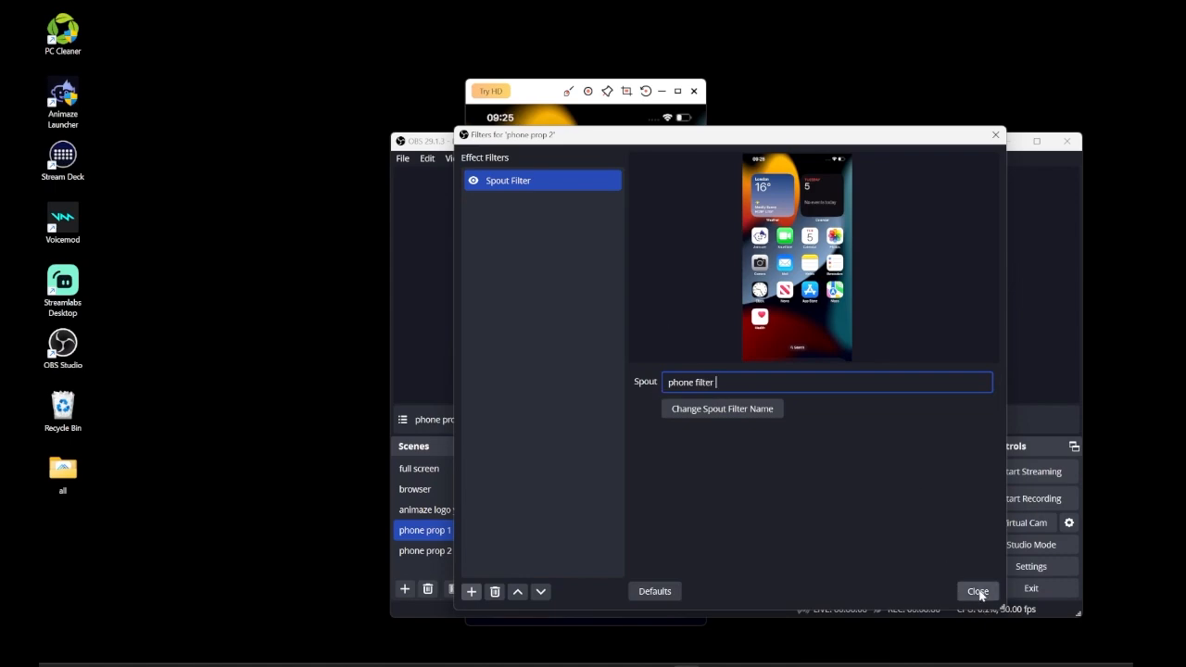
pyautogui.click(978, 591)
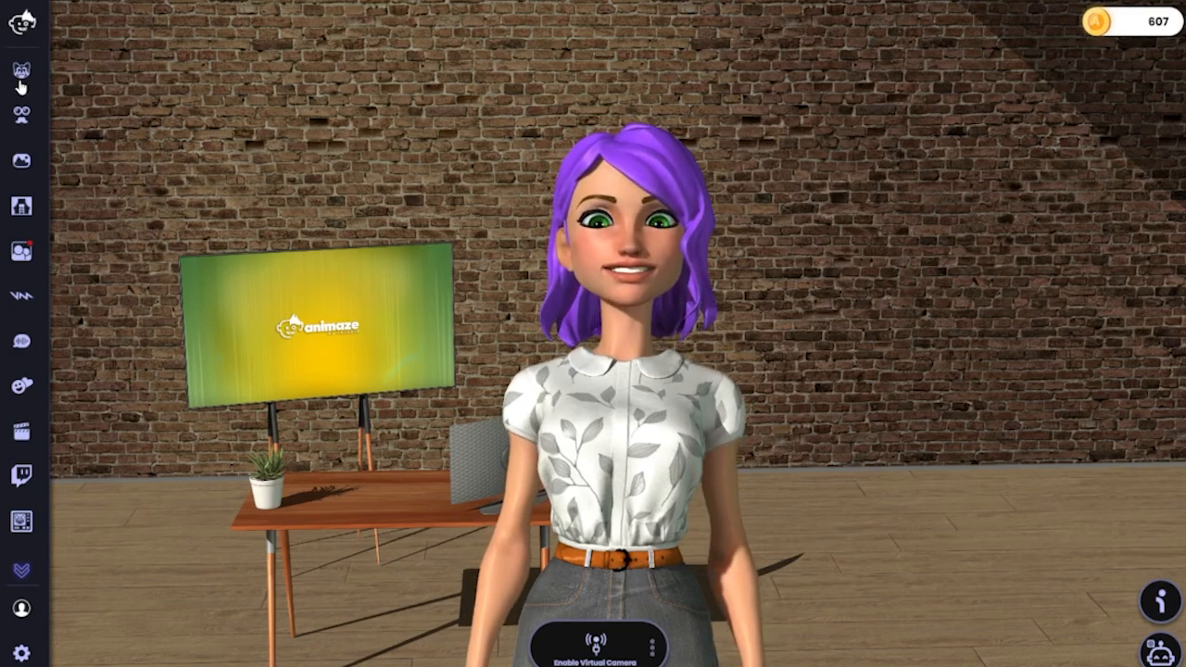
# Step: Equip PropPhone from Holdables and shrink its size to about 17.47
pyautogui.click(23, 115)
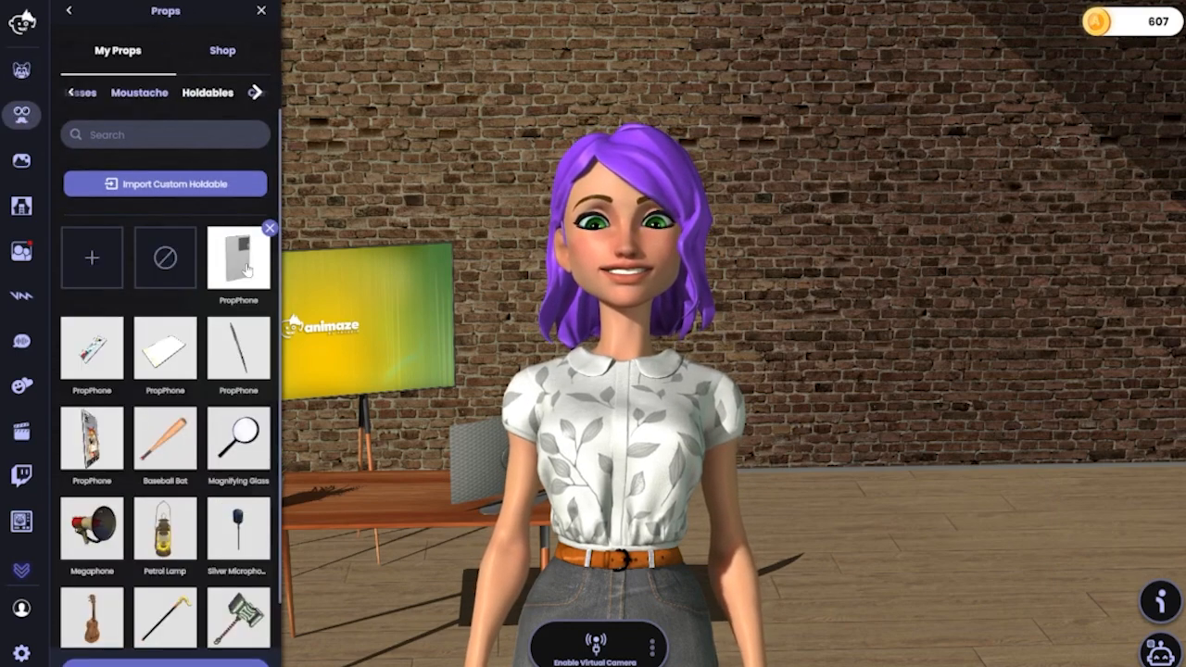
pyautogui.click(237, 258)
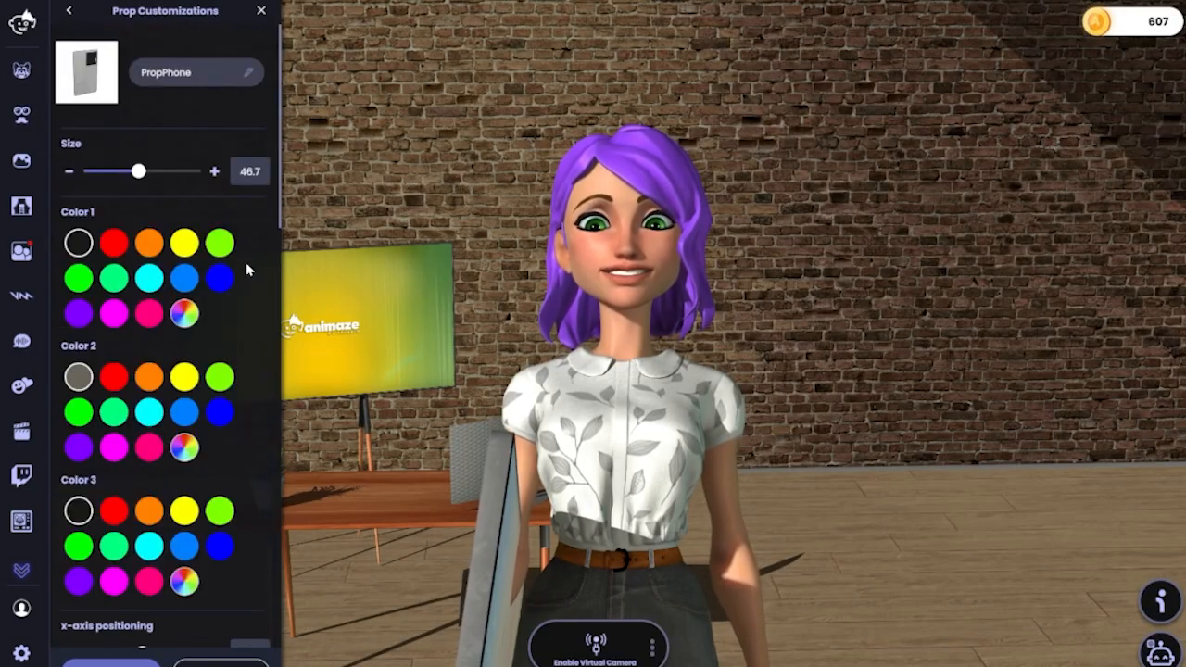
pyautogui.moveTo(139, 171); pyautogui.dragTo(111, 171)
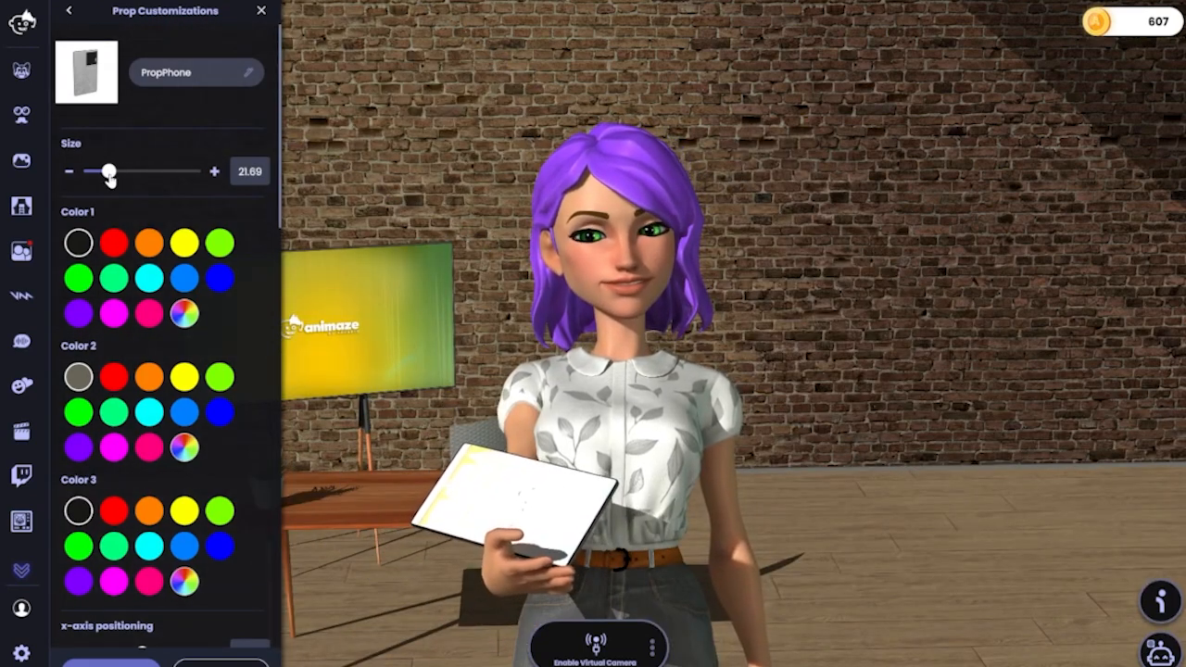
pyautogui.moveTo(107, 170); pyautogui.dragTo(104, 171)
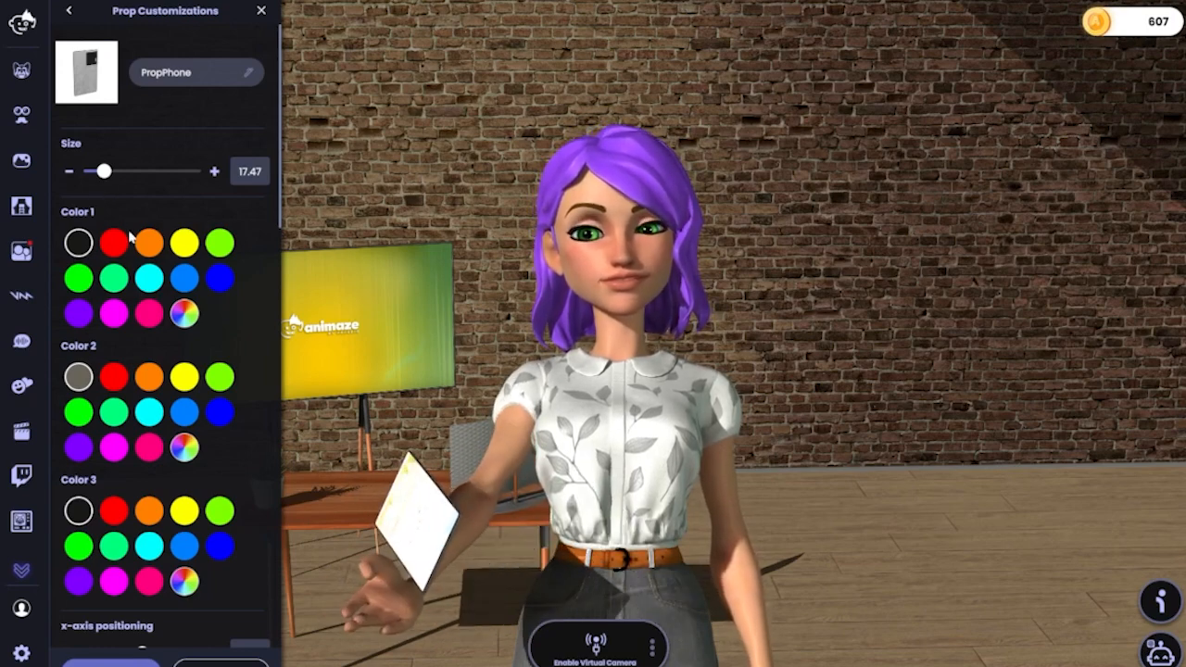
pyautogui.scroll(-3)
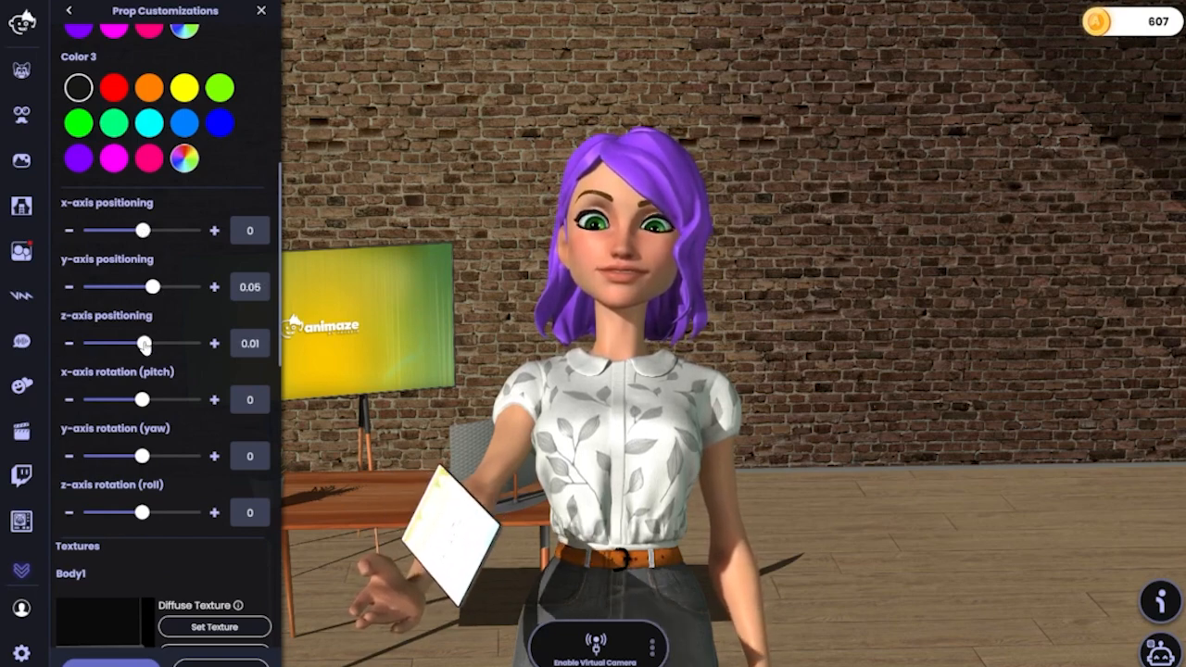
# Step: Rotate the phone to about 173 pitch, -52 yaw, 39 roll and nudge its position into the hand
pyautogui.moveTo(141, 399); pyautogui.dragTo(169, 399)
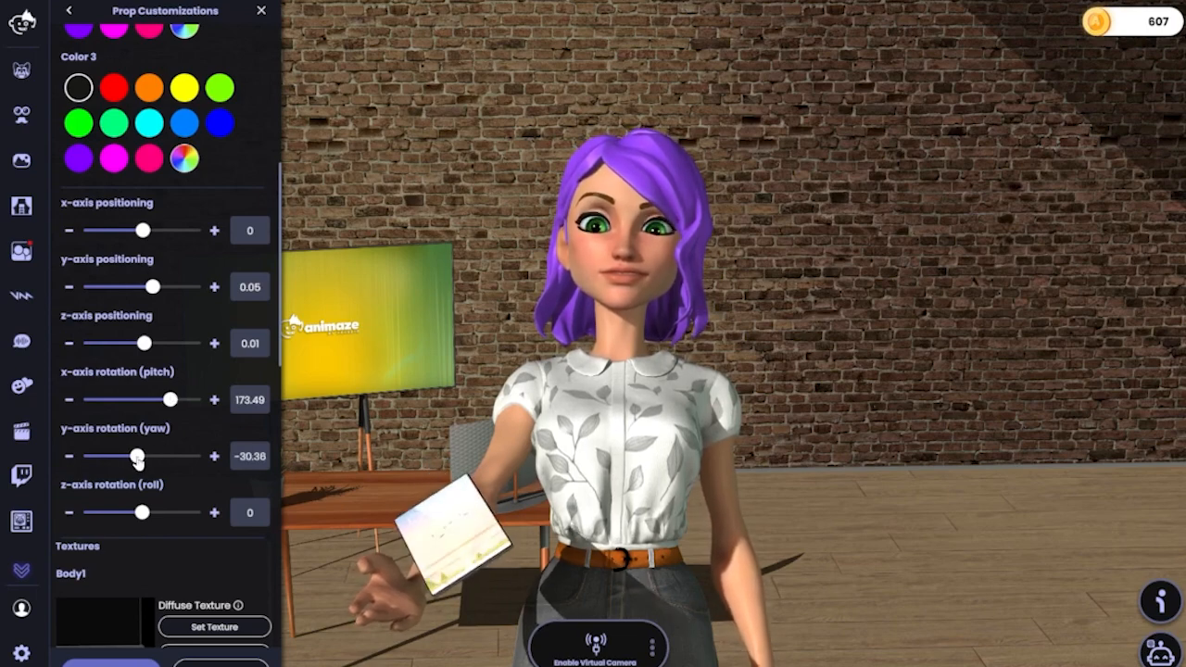
pyautogui.moveTo(137, 456); pyautogui.dragTo(120, 456)
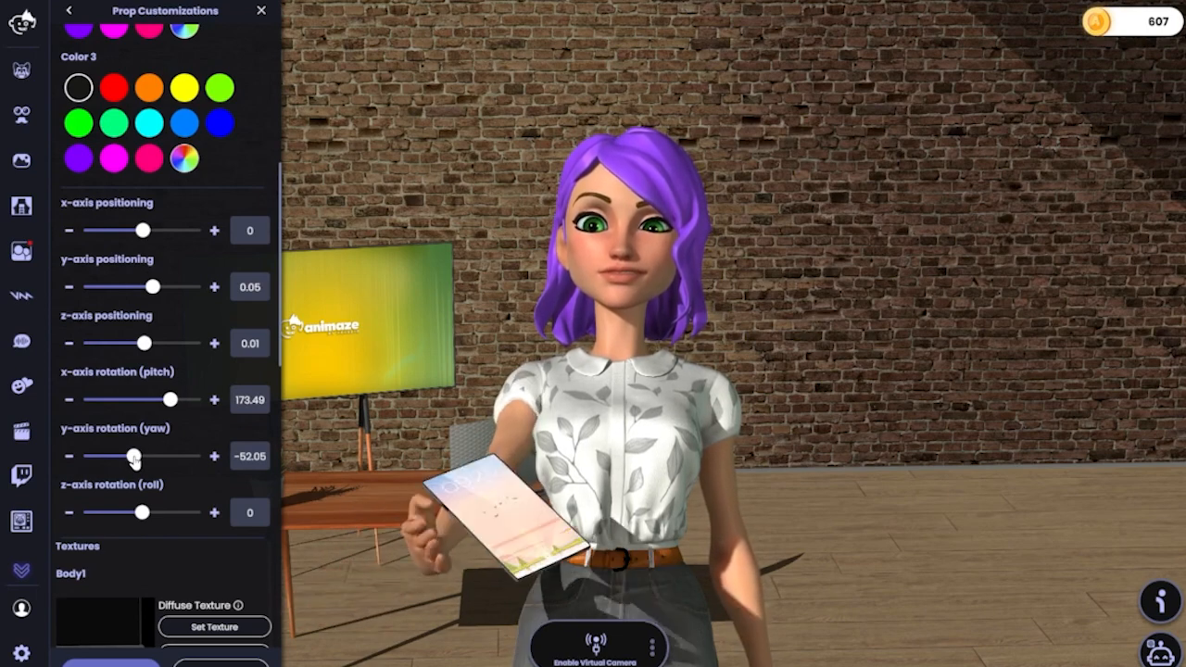
pyautogui.moveTo(141, 512); pyautogui.dragTo(148, 511)
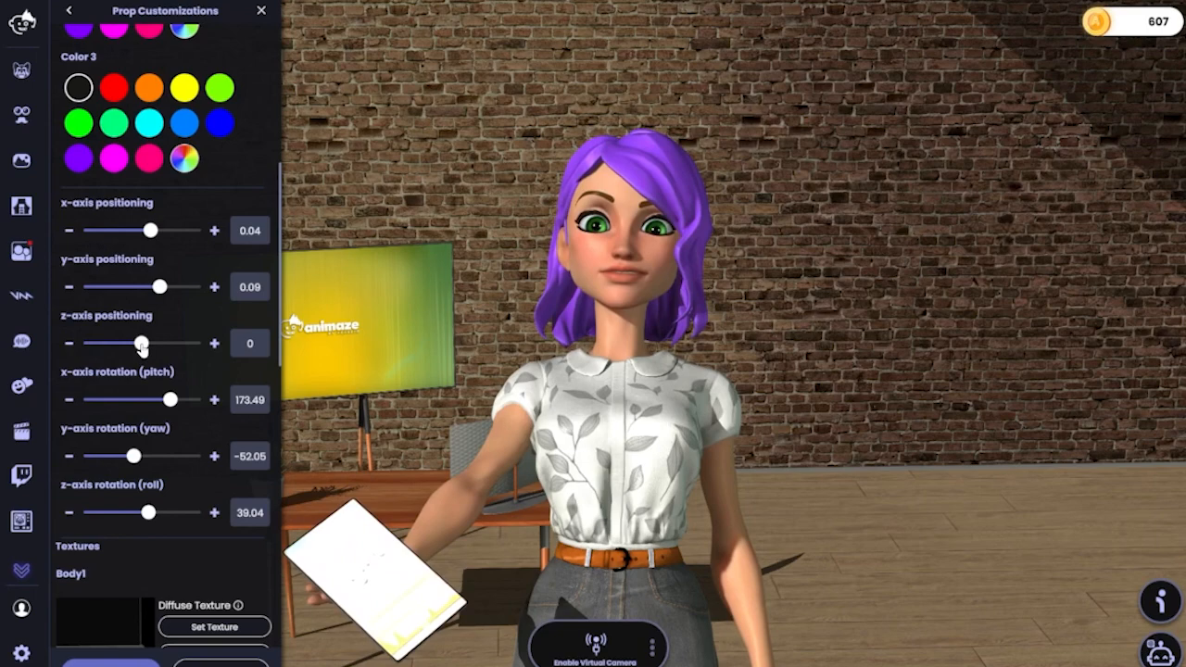
pyautogui.moveTo(141, 343); pyautogui.dragTo(139, 343)
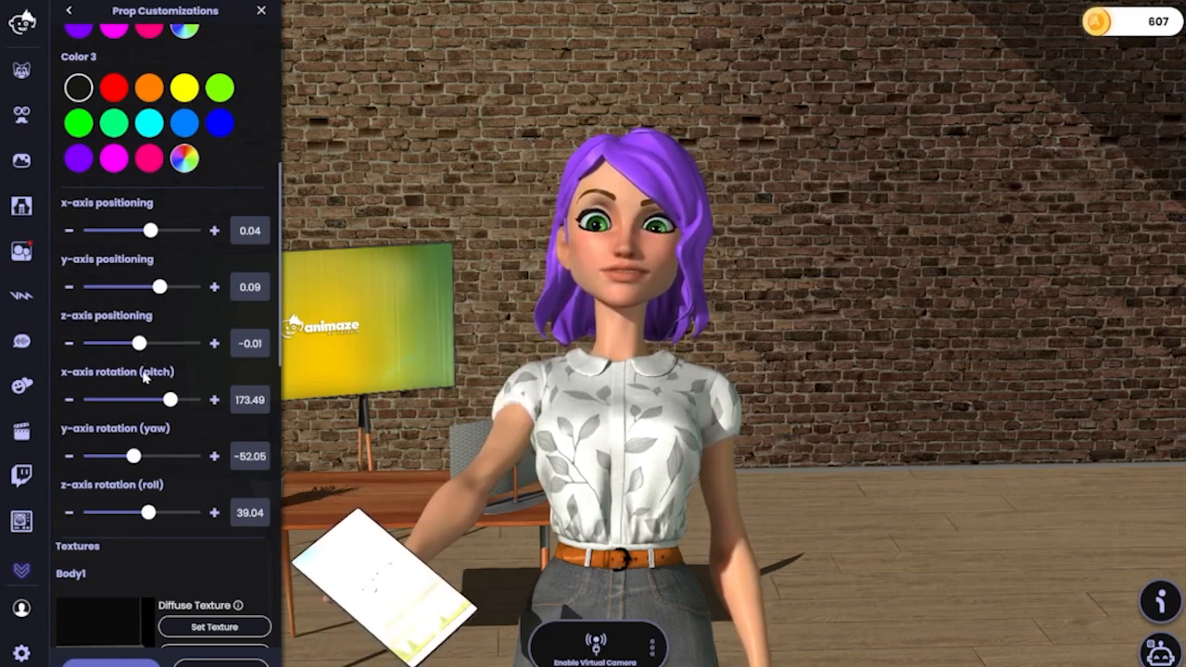
# Step: Set the phone screen texture's Spout2 source to 'phone filter.spout'
pyautogui.scroll(-3)
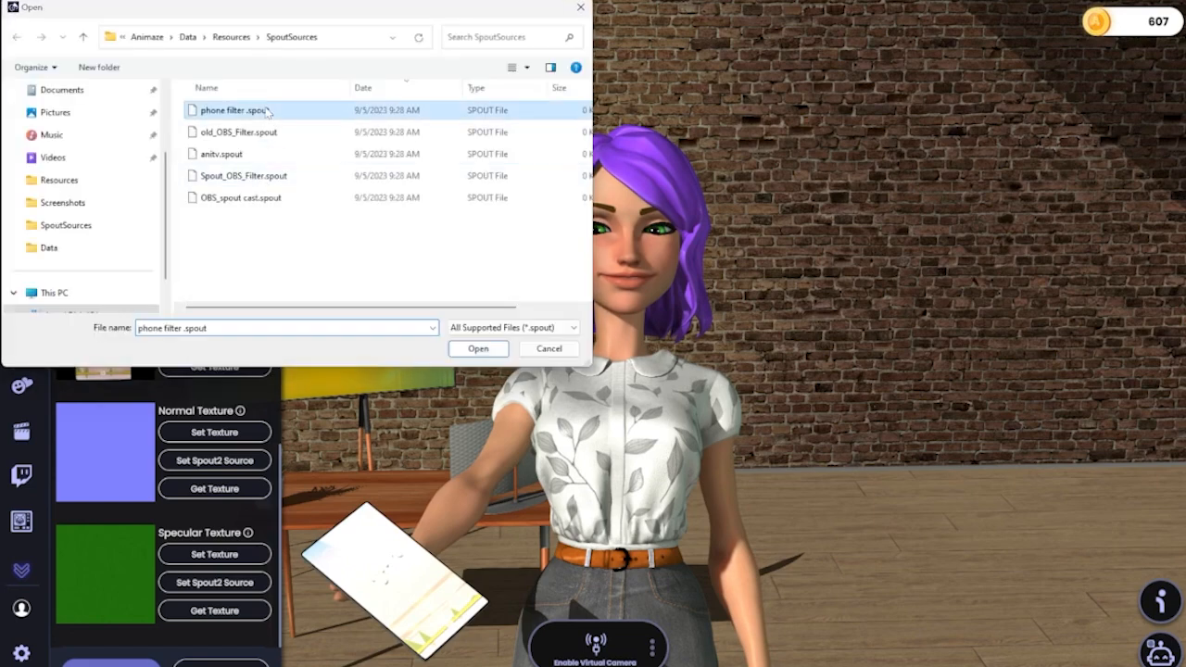
pyautogui.click(478, 348)
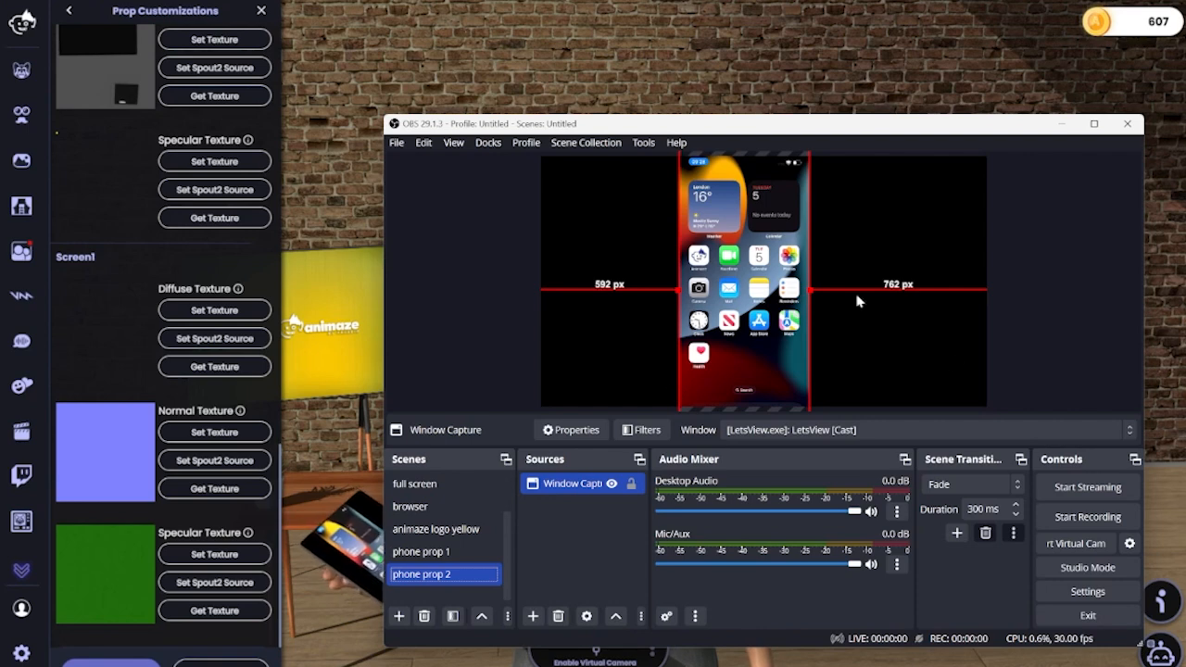
pyautogui.moveTo(806, 293)
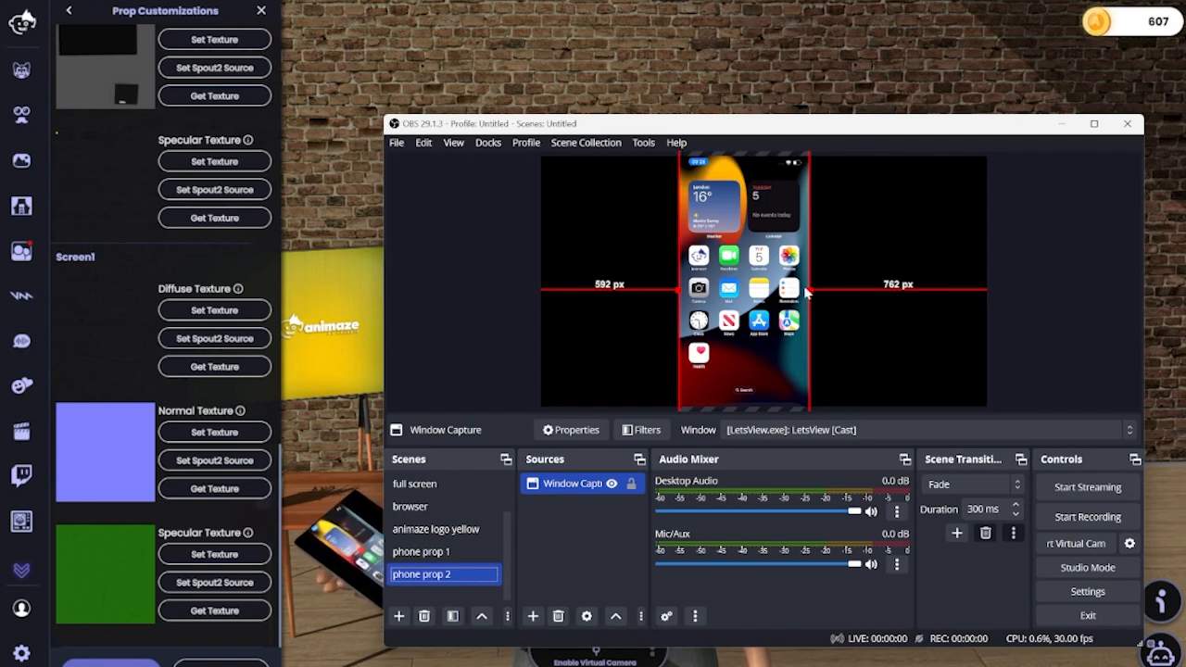
# Step: Enlarge the Window Capture in the OBS preview and save the prop customization in Animaze
pyautogui.moveTo(807, 293); pyautogui.dragTo(871, 315)
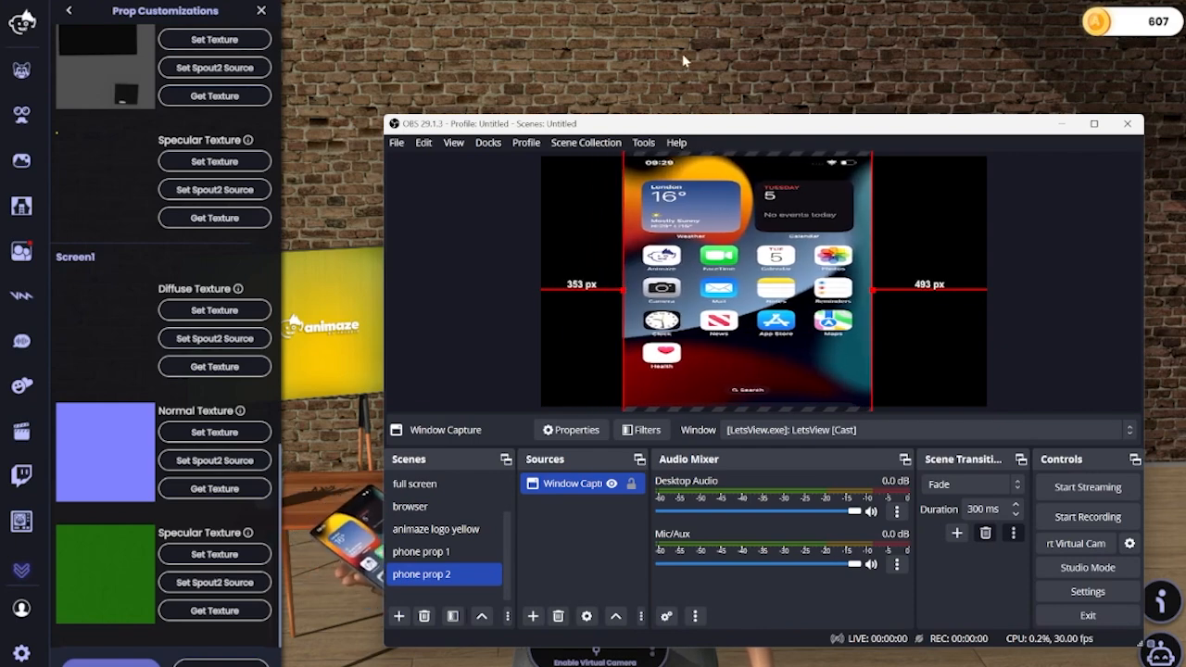
pyautogui.click(68, 11)
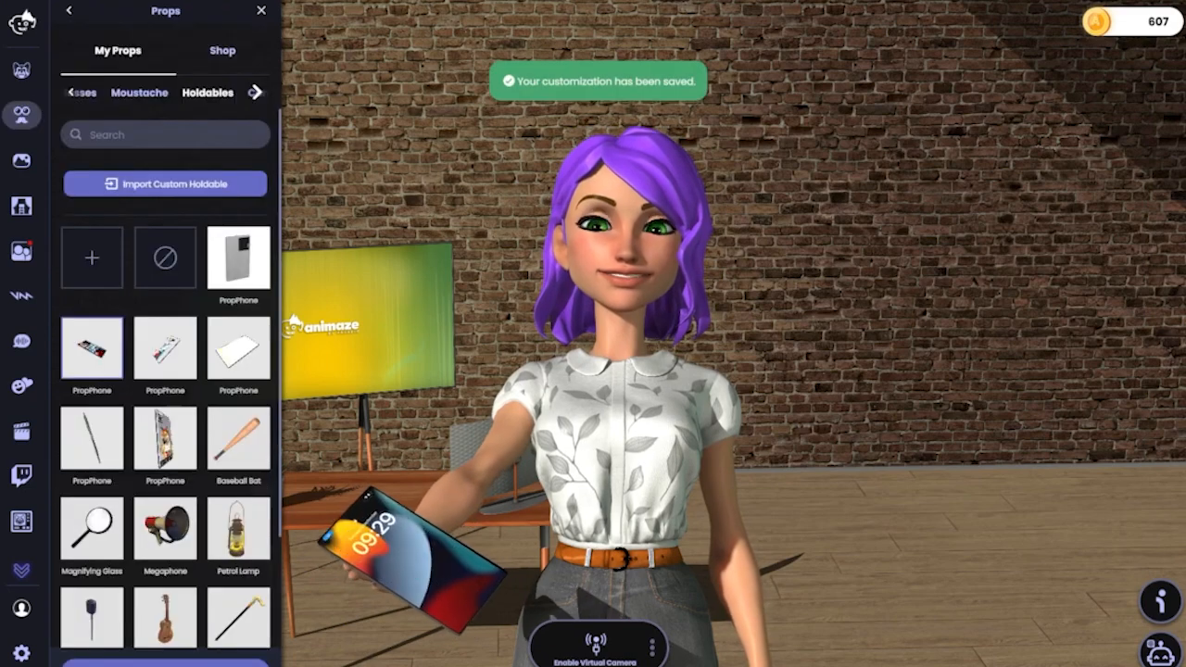